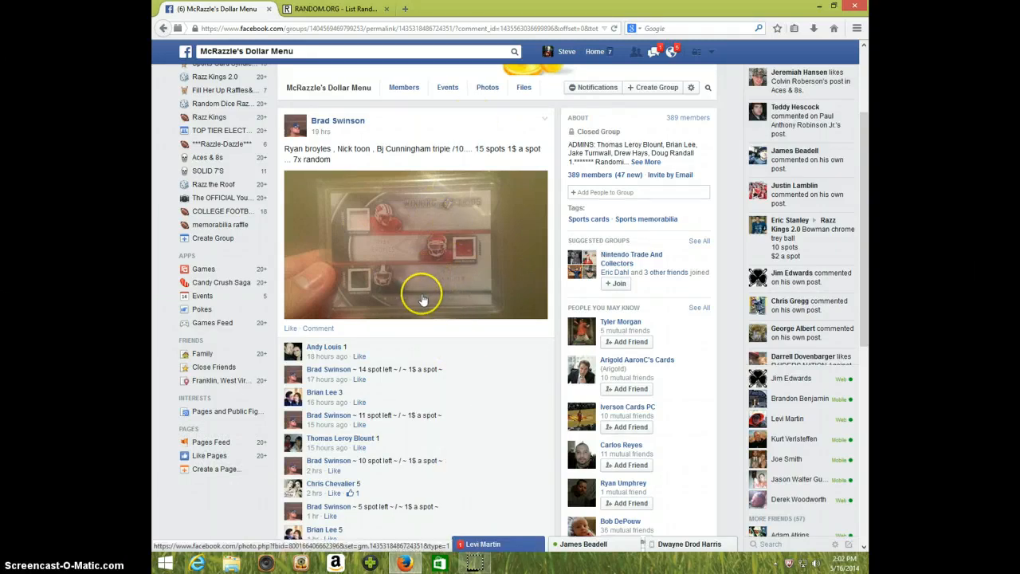
# - Post a 'LIVE' comment under the break post and show the system date and time
pyautogui.scroll(-3)
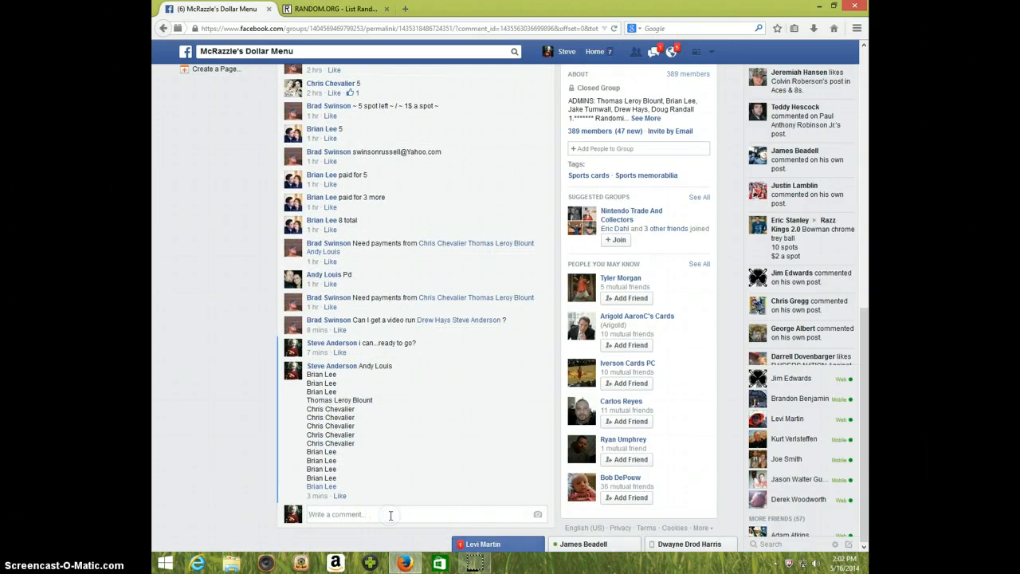
pyautogui.write('L')
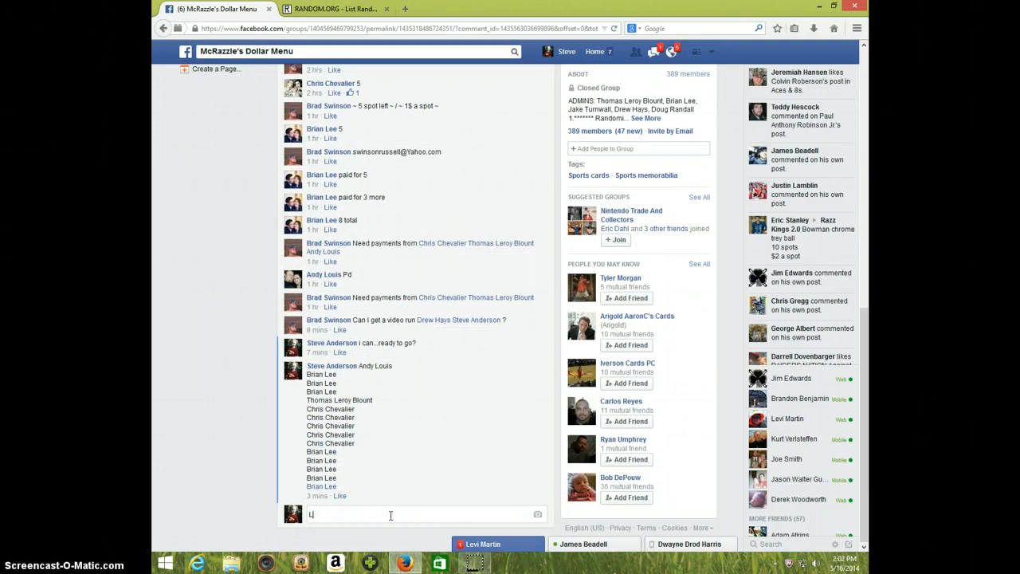
pyautogui.write('IVE')
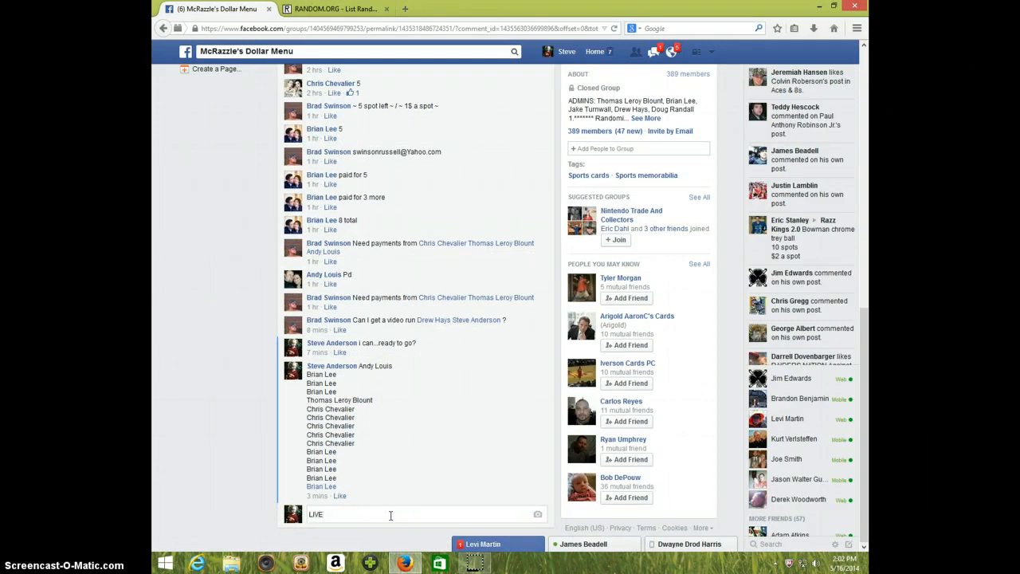
pyautogui.click(841, 564)
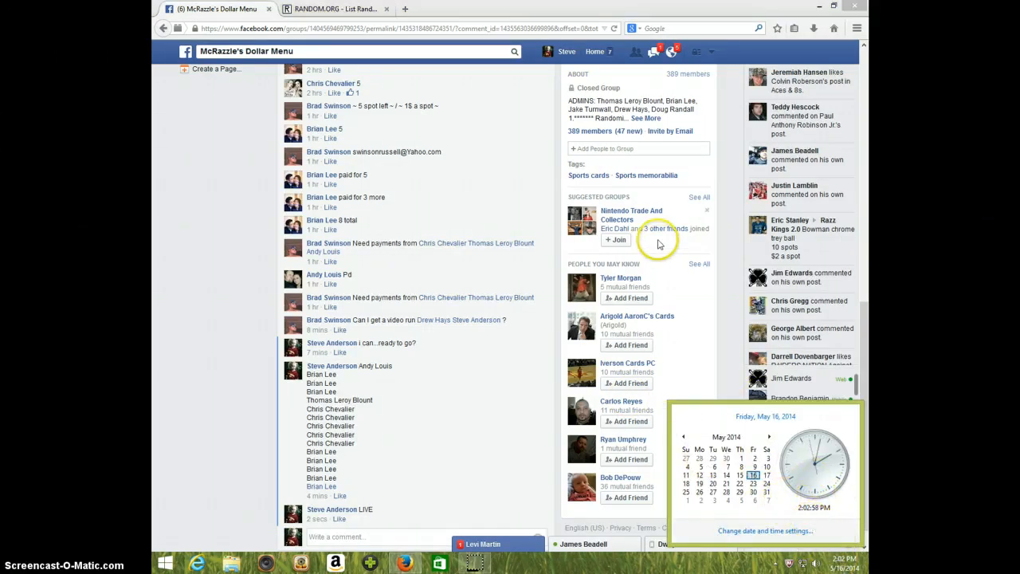
pyautogui.moveTo(334, 9)
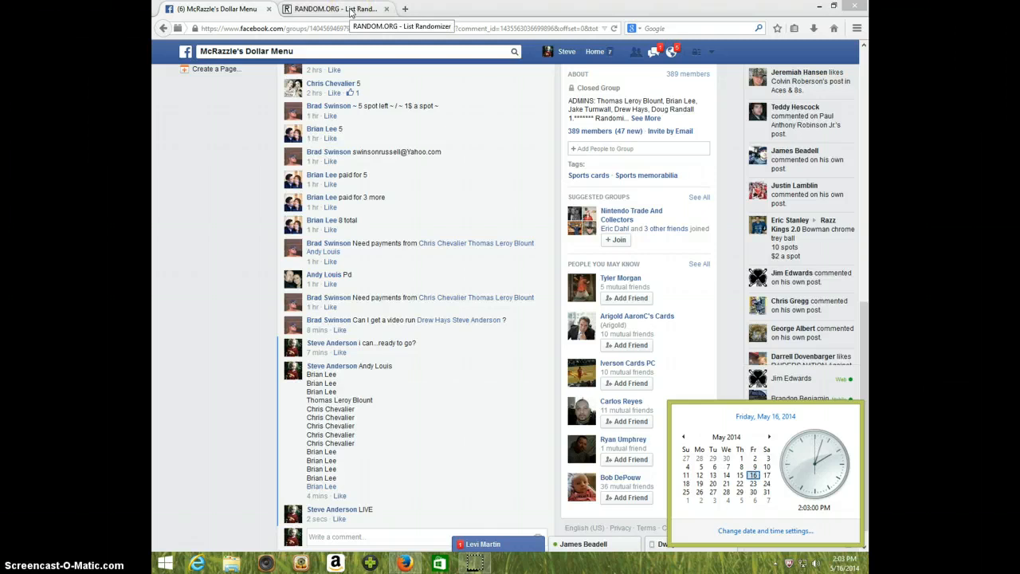
pyautogui.click(334, 9)
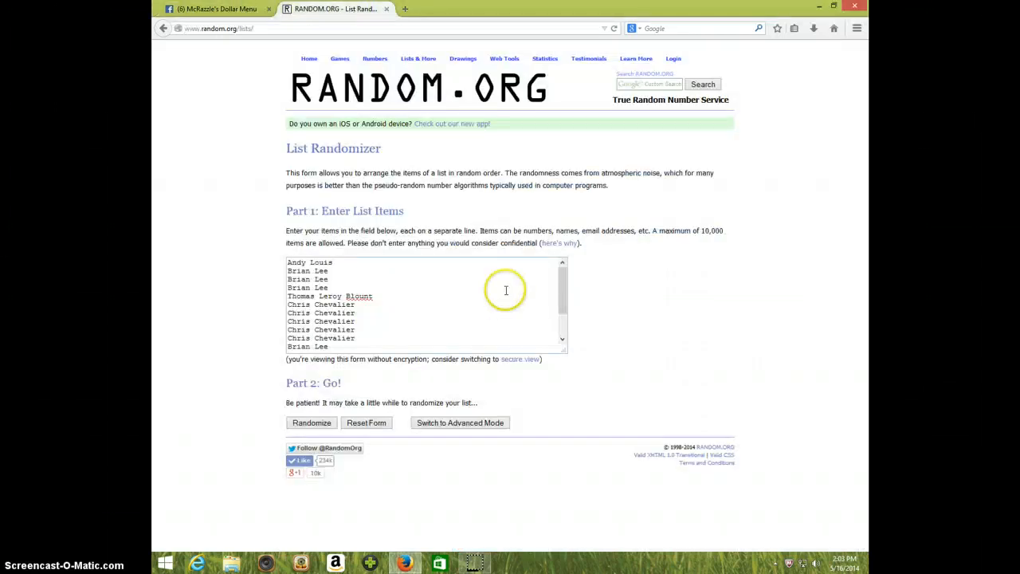
pyautogui.moveTo(335, 284)
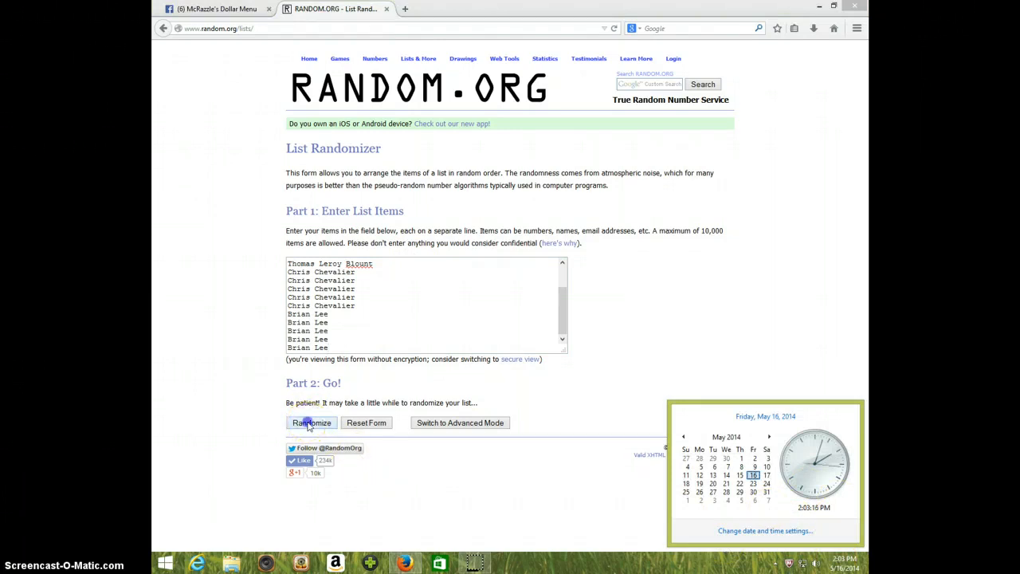
# - Randomize the 15-name buyer list seven times, checking the clock before the seventh shuffle
pyautogui.click(311, 423)
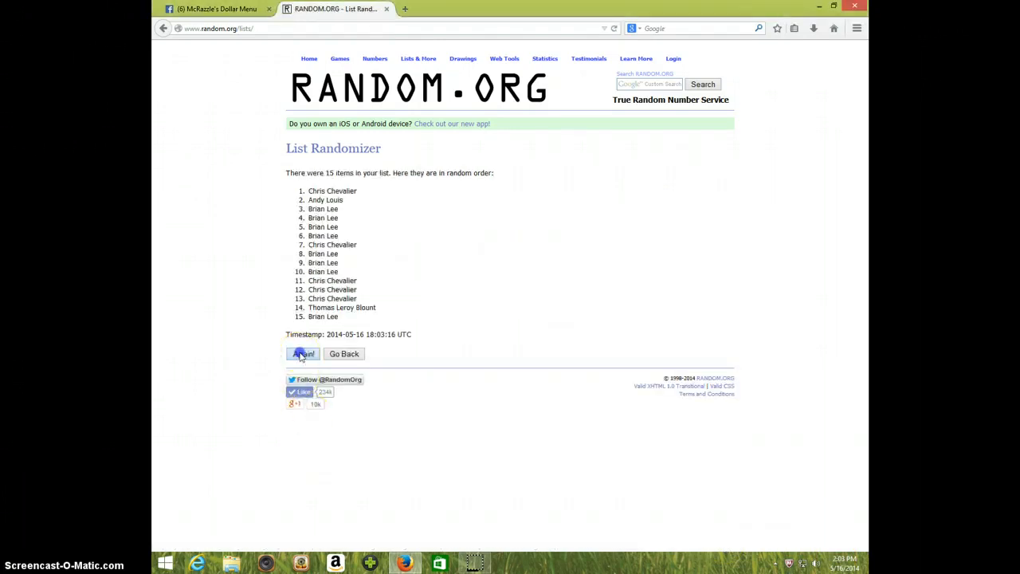
pyautogui.click(303, 354)
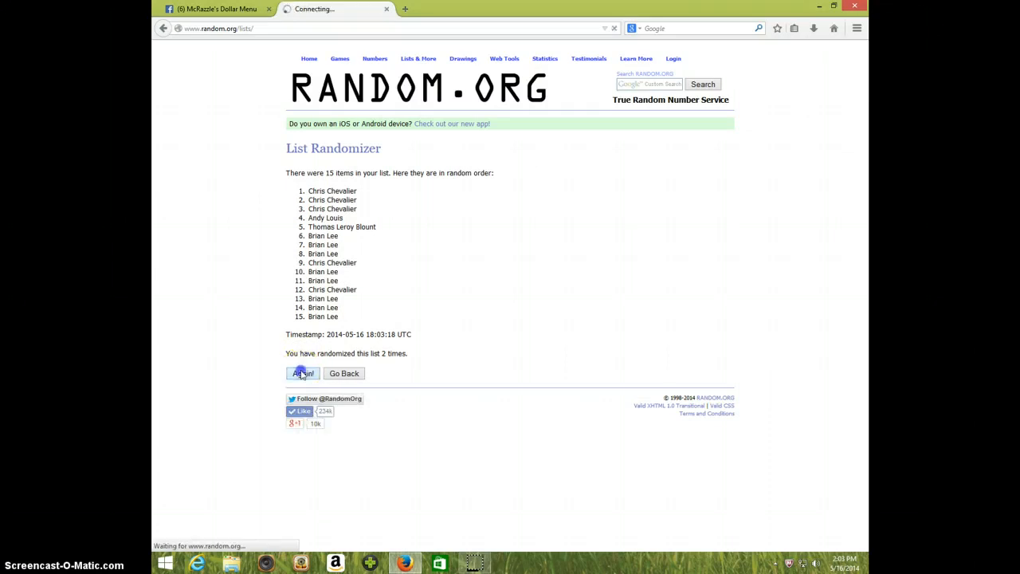
pyautogui.click(303, 373)
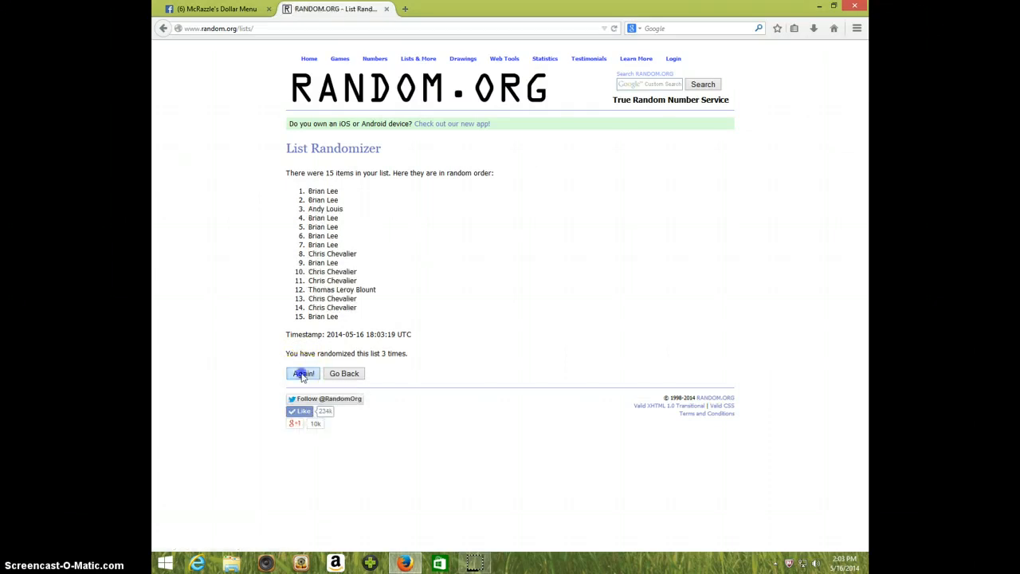
pyautogui.click(303, 373)
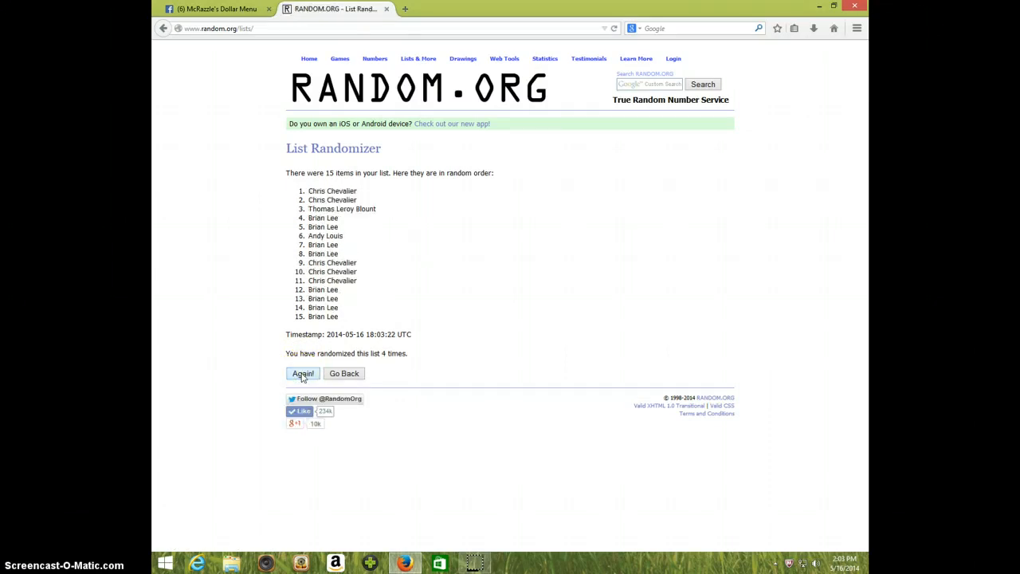
pyautogui.click(303, 373)
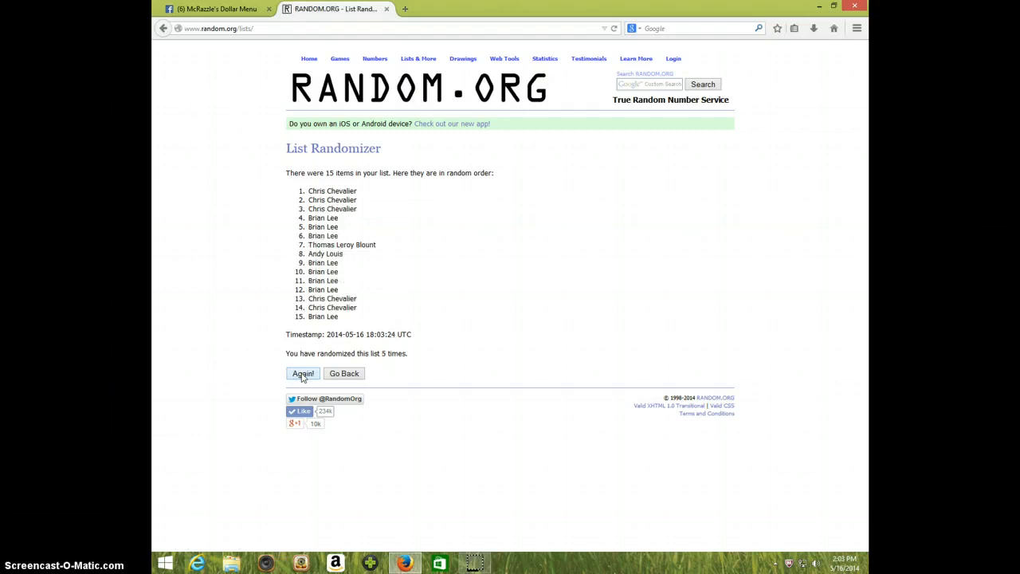
pyautogui.click(303, 373)
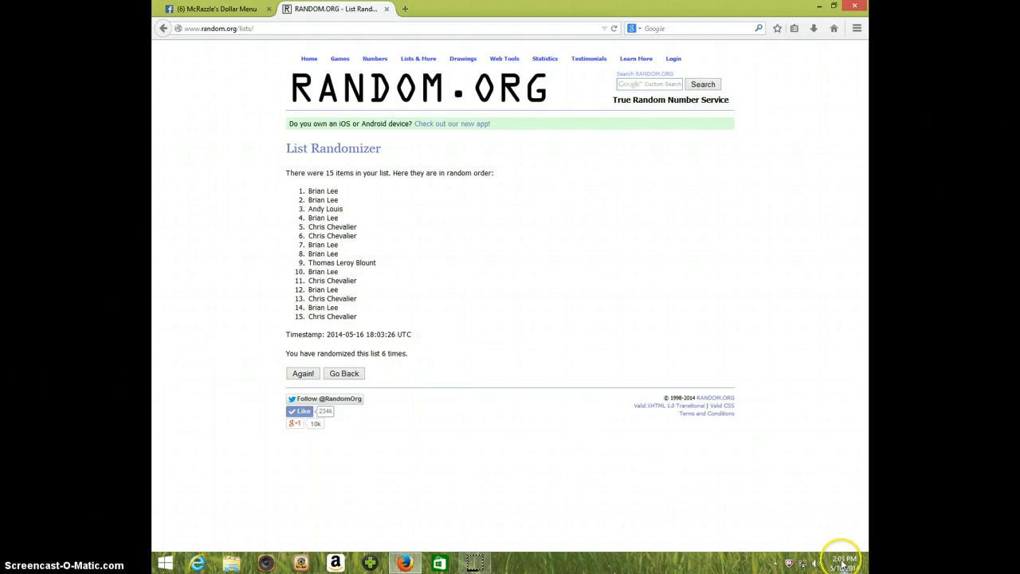
pyautogui.click(842, 561)
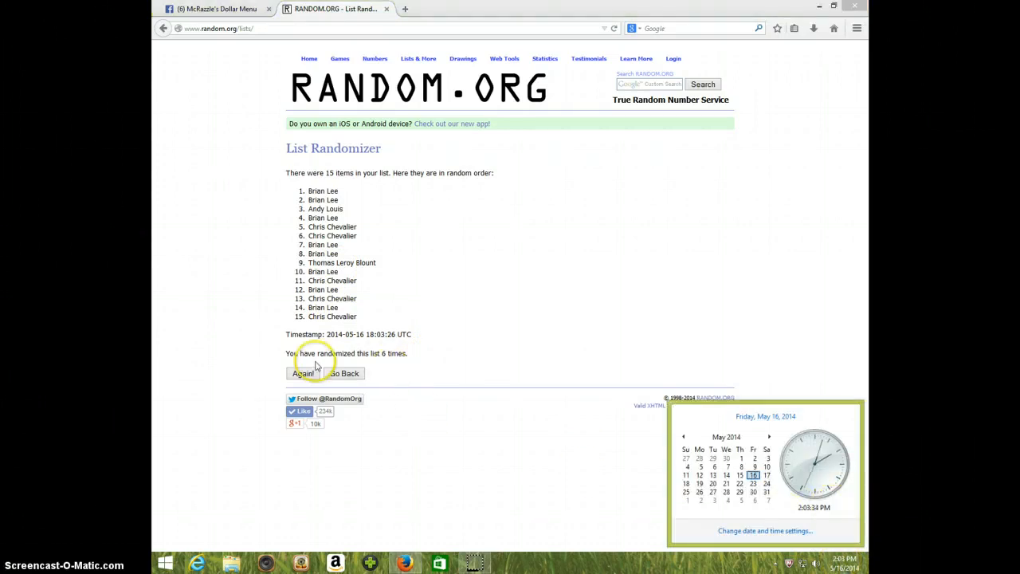
pyautogui.click(302, 373)
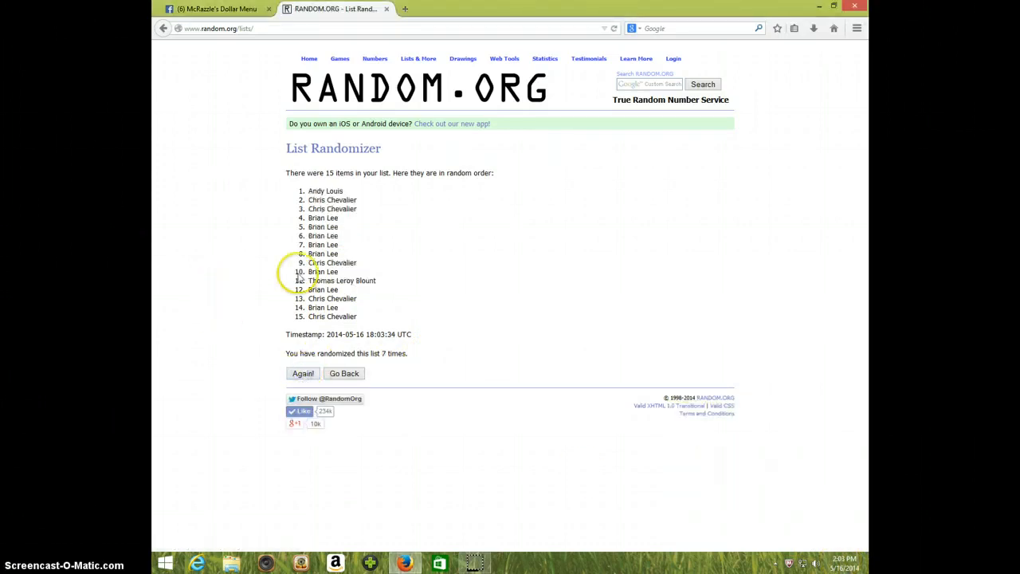
pyautogui.moveTo(338, 239)
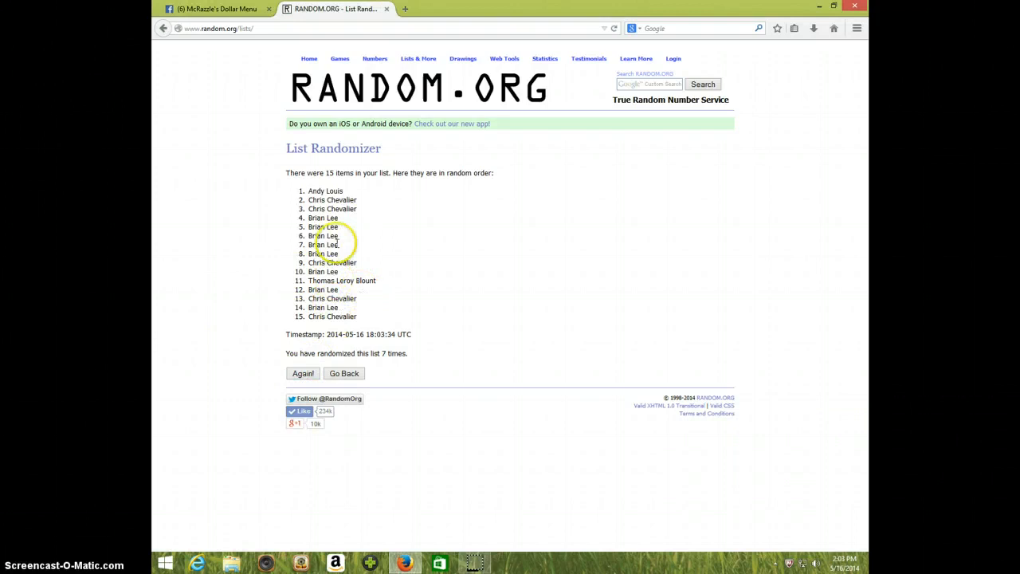
pyautogui.moveTo(347, 199)
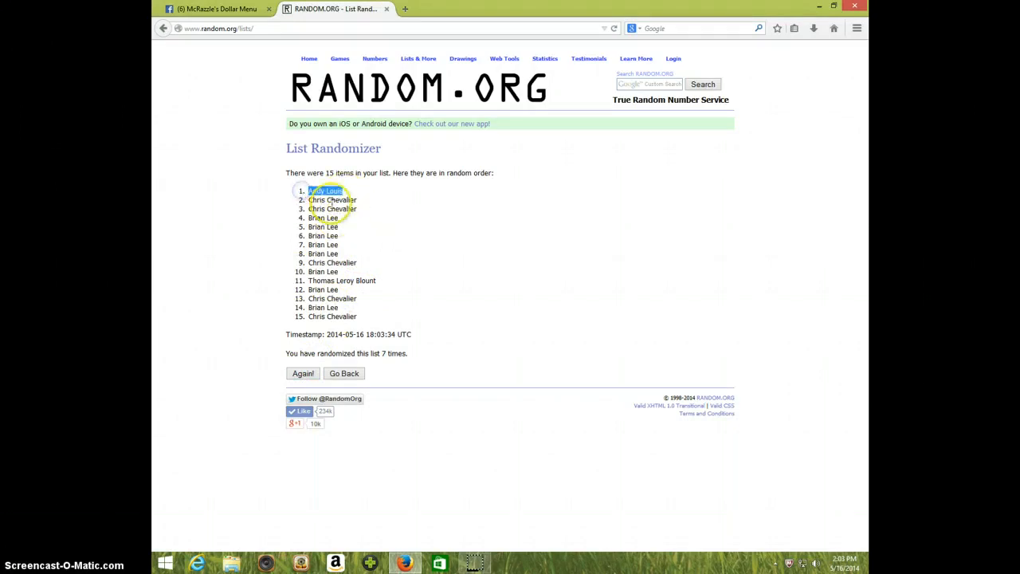
pyautogui.moveTo(383, 354)
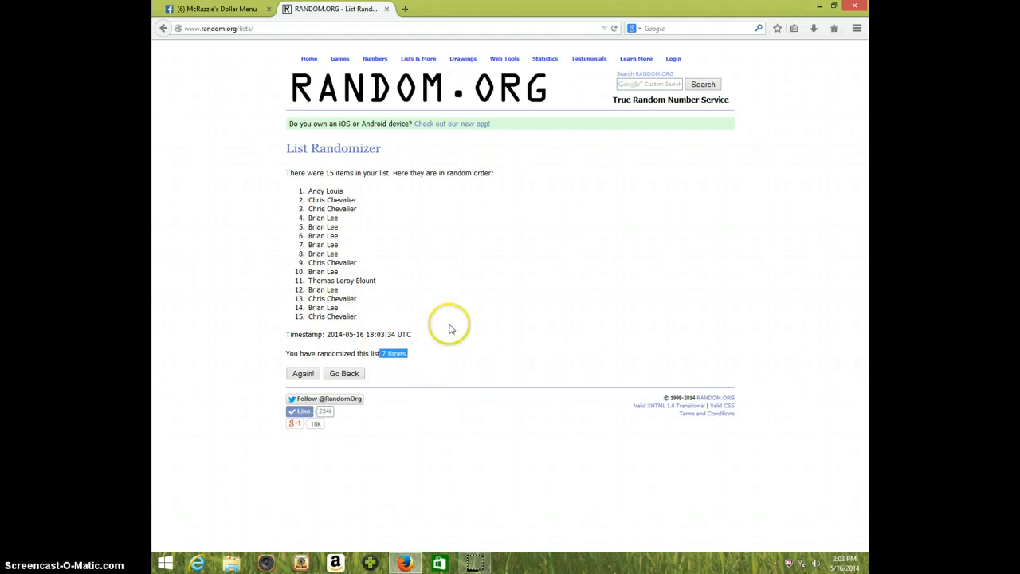
# - Check the time on the seventh result, return to the Facebook thread and write 'DONE' in the comment box
pyautogui.click(843, 561)
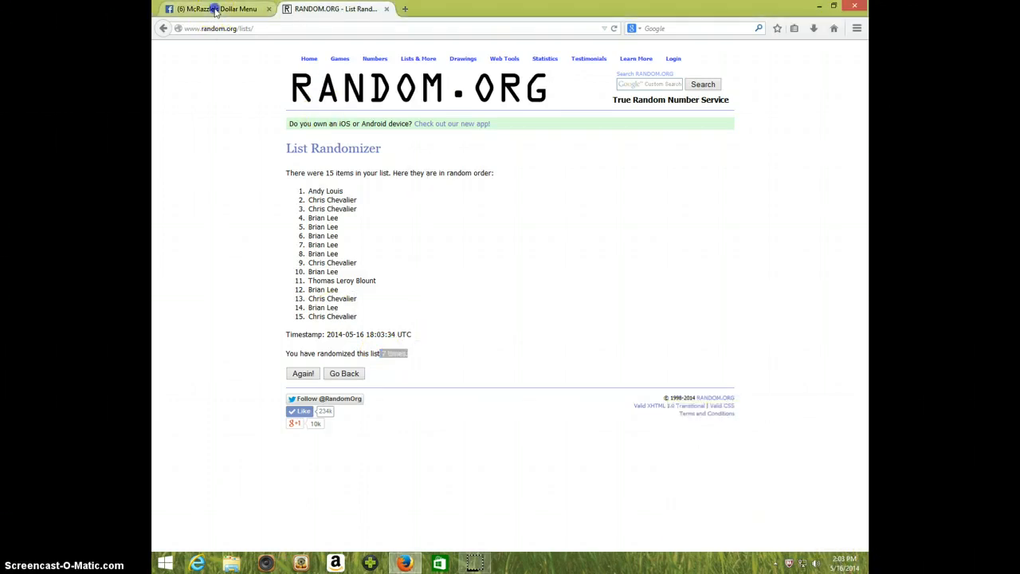
pyautogui.click(215, 9)
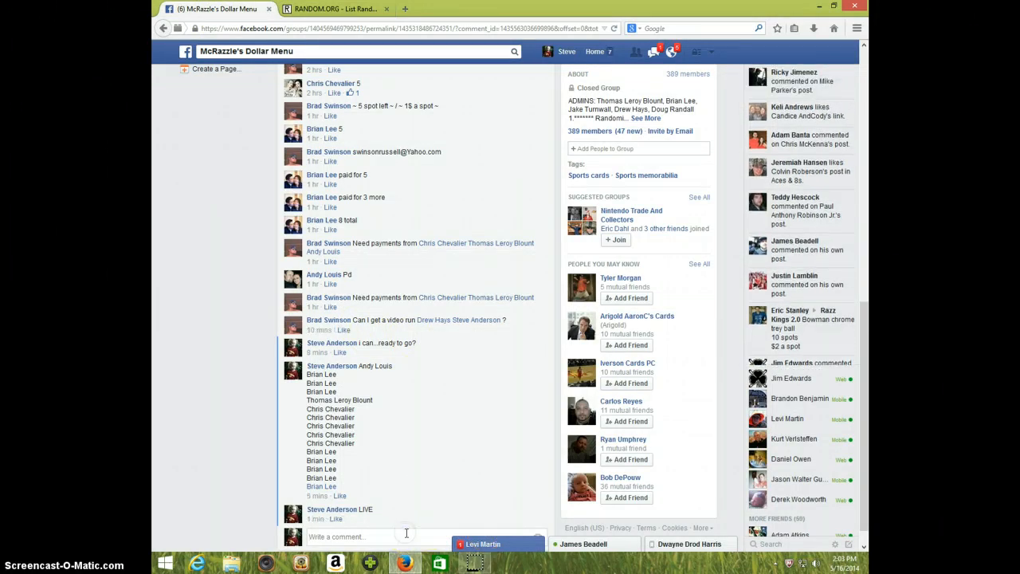
pyautogui.write('DONE')
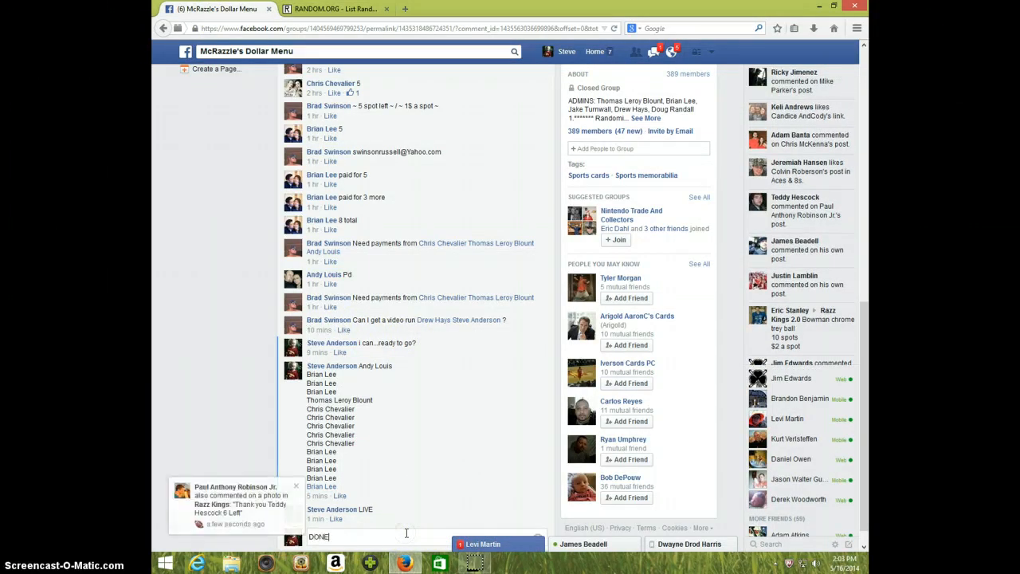